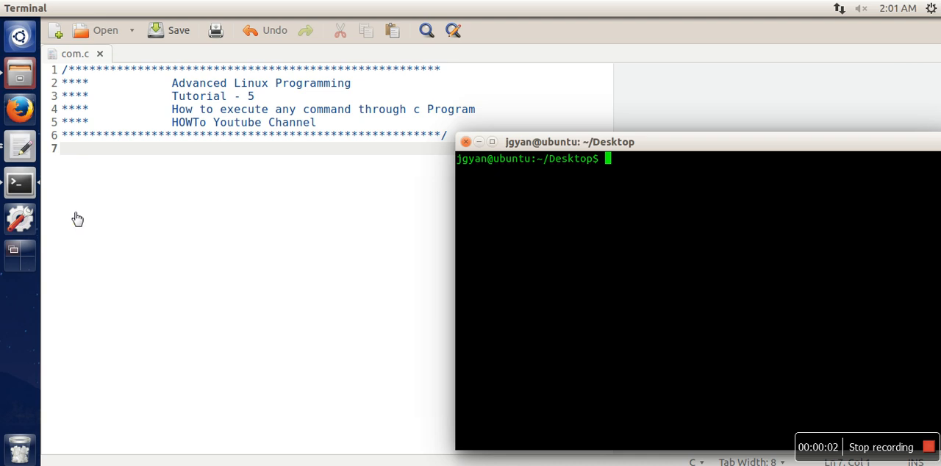
{"action": "mouse_move", "coordinate": [247, 192]}
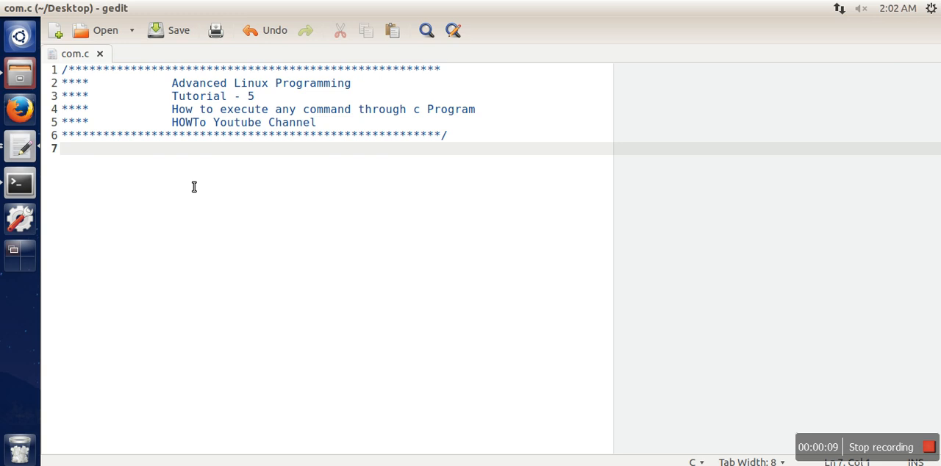
- Add #include<stdlib.h> and an int main() body declaring int r; in com.c
{"action": "type", "text": "#"}
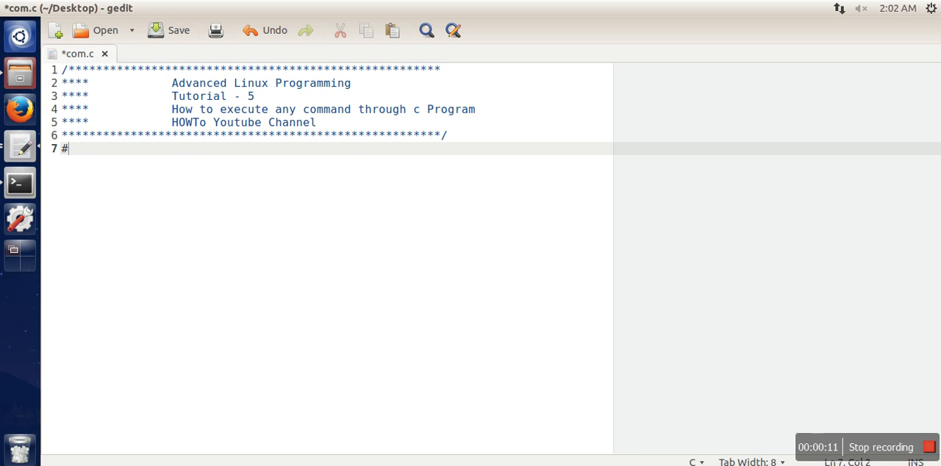
{"action": "type", "text": "include<"}
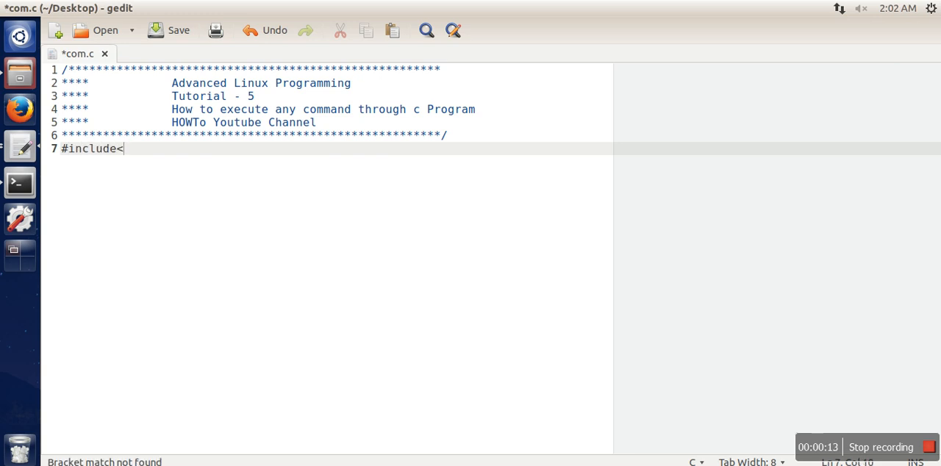
{"action": "type", "text": "stdlib"}
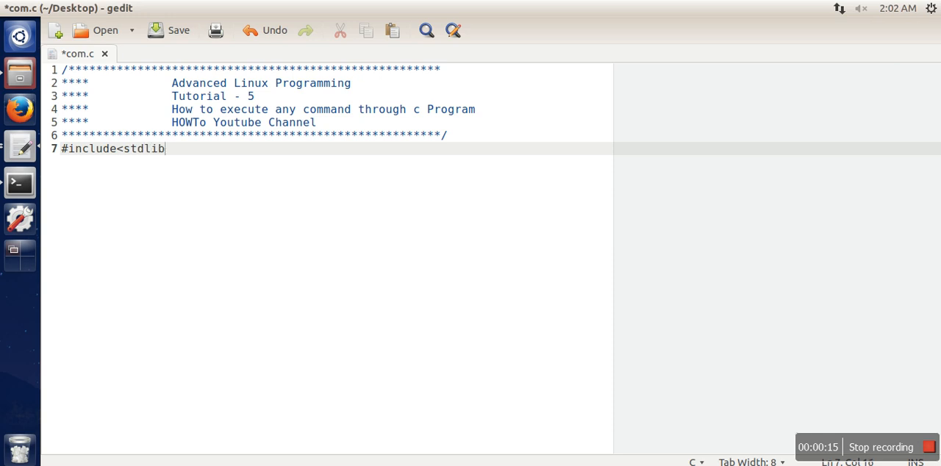
{"action": "type", "text": ".h>"}
{"action": "type", "text": "int main("}
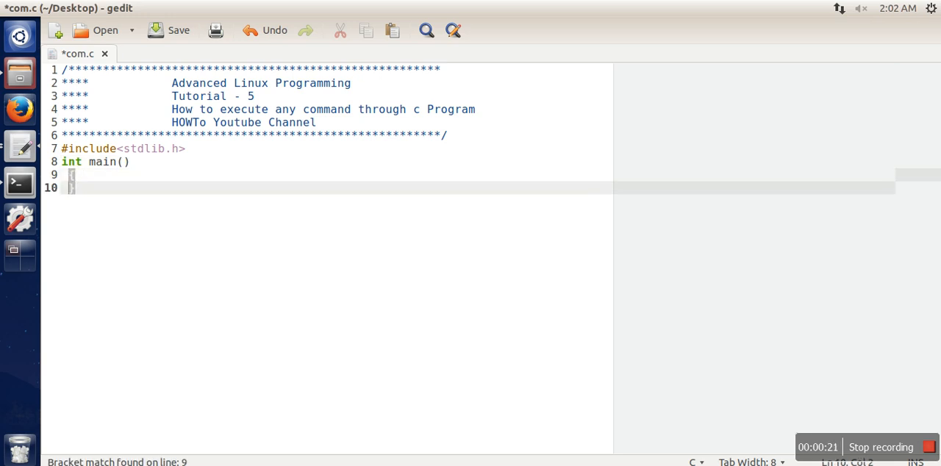
{"action": "type", "text": "{"}
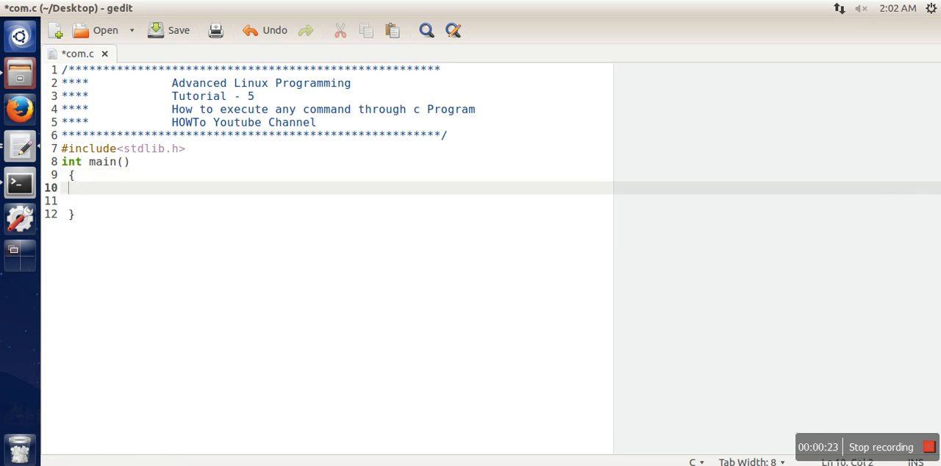
{"action": "type", "text": "int r;"}
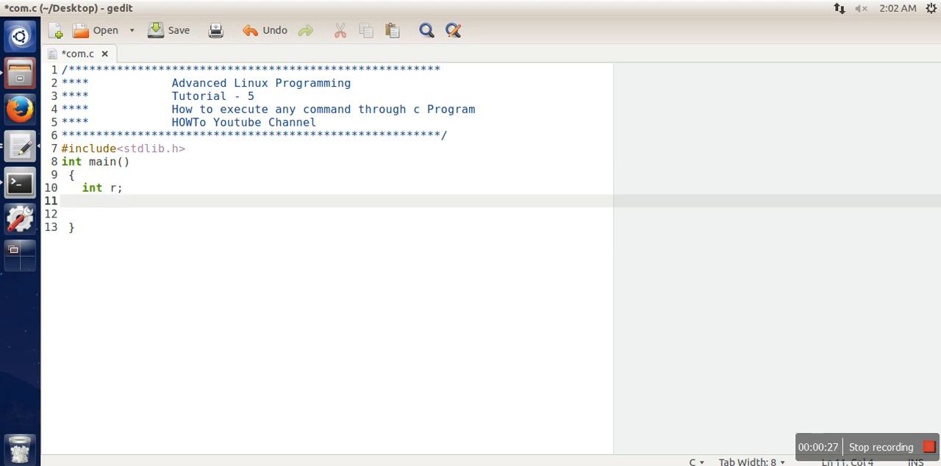
- Assign r=system("ls -l"); inside main so the program runs a shell listing
{"action": "type", "text": "r=system(\""}
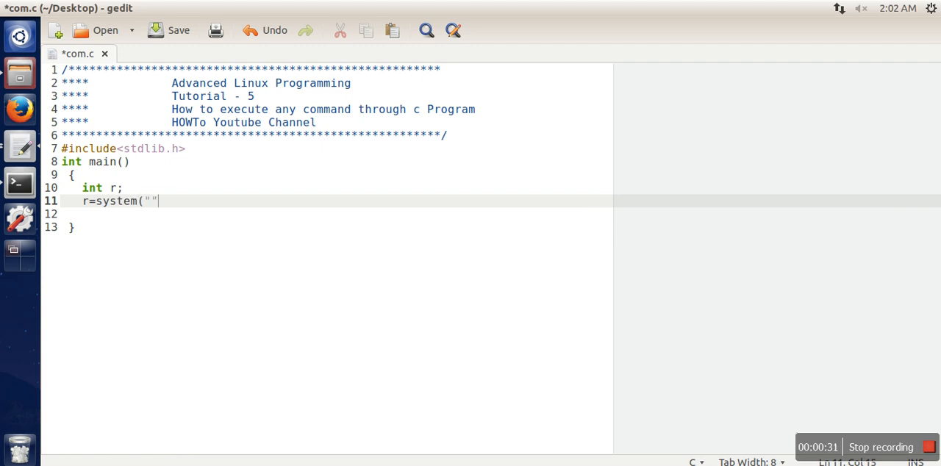
{"action": "type", "text": ");"}
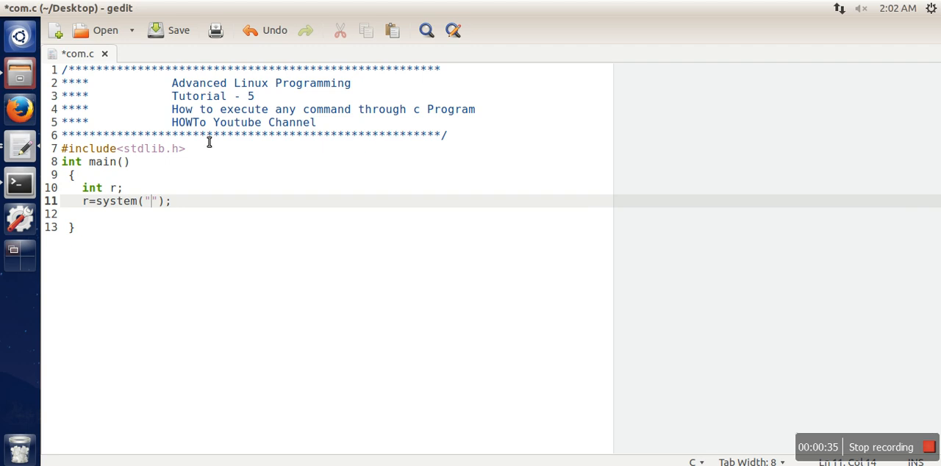
{"action": "type", "text": "ls"}
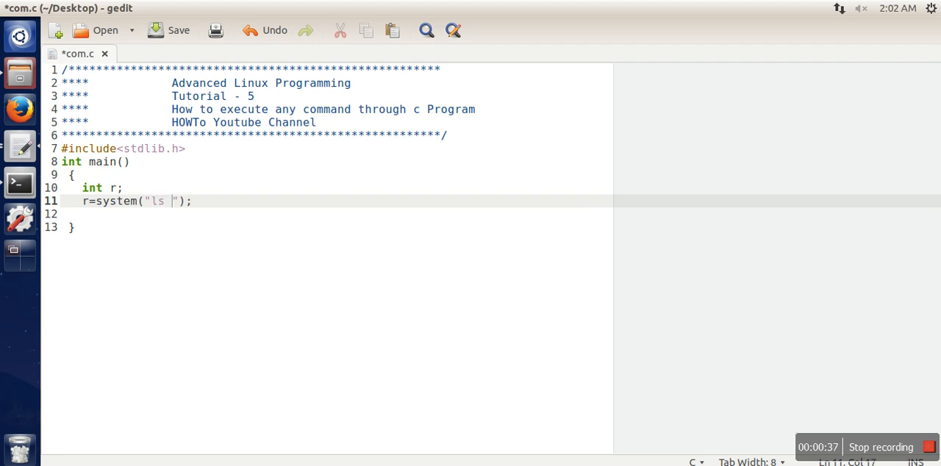
{"action": "type", "text": "-a"}
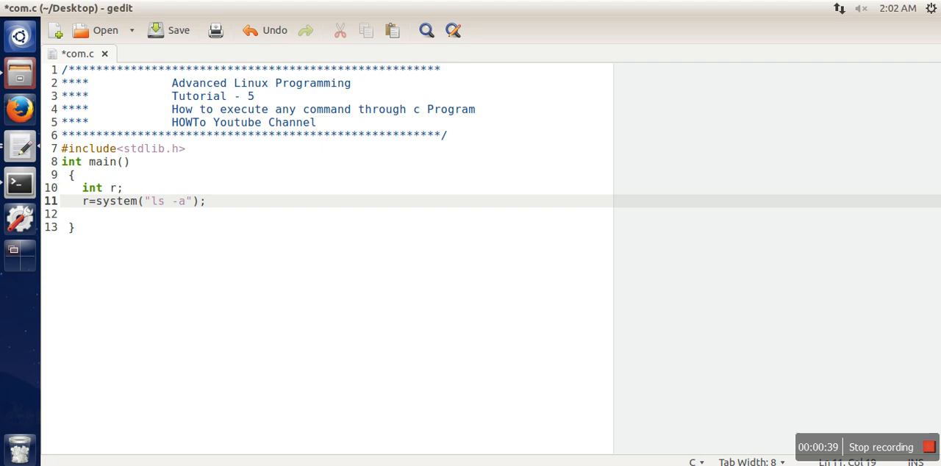
{"action": "type", "text": "l"}
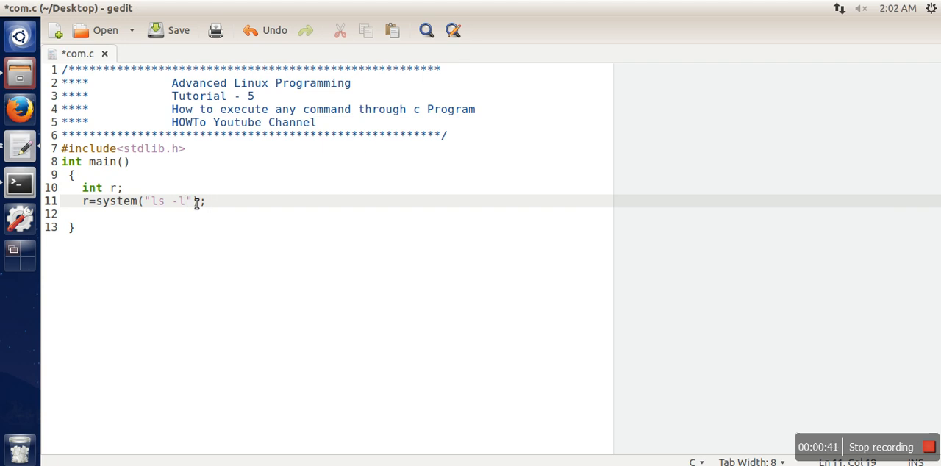
{"action": "type", "text": ");"}
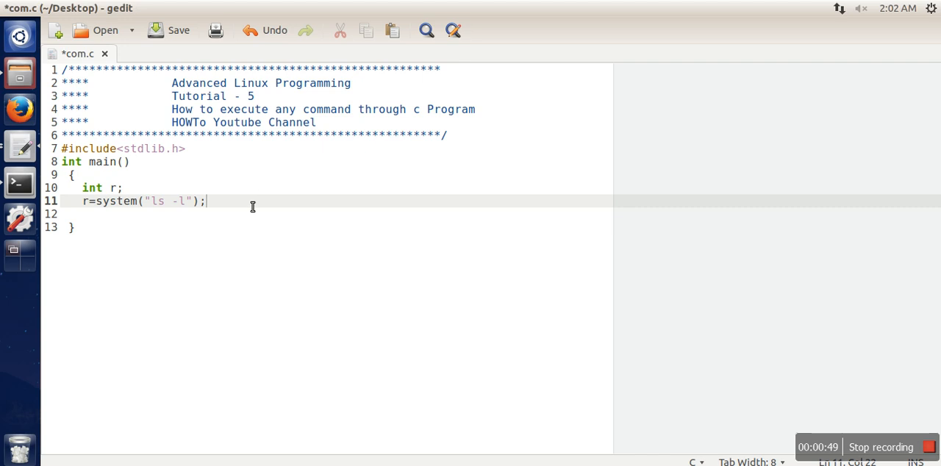
- End main with return r; and save com.c
{"action": "type", "text": "return"}
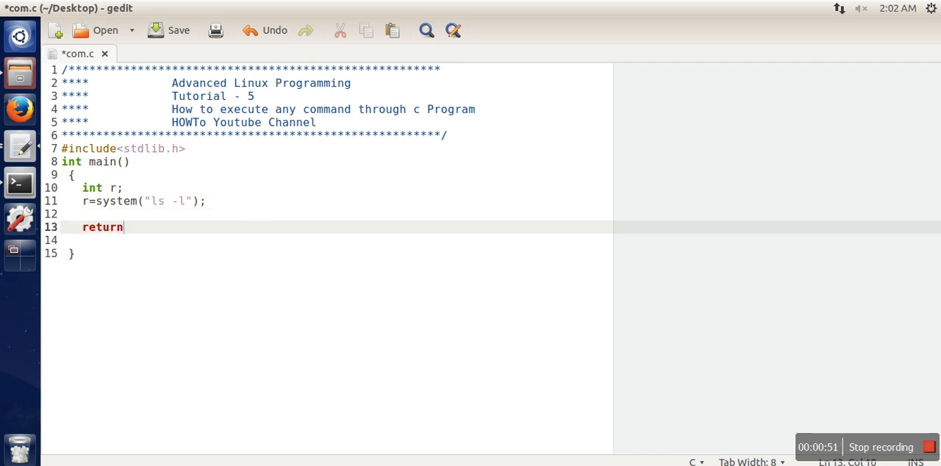
{"action": "type", "text": "r;"}
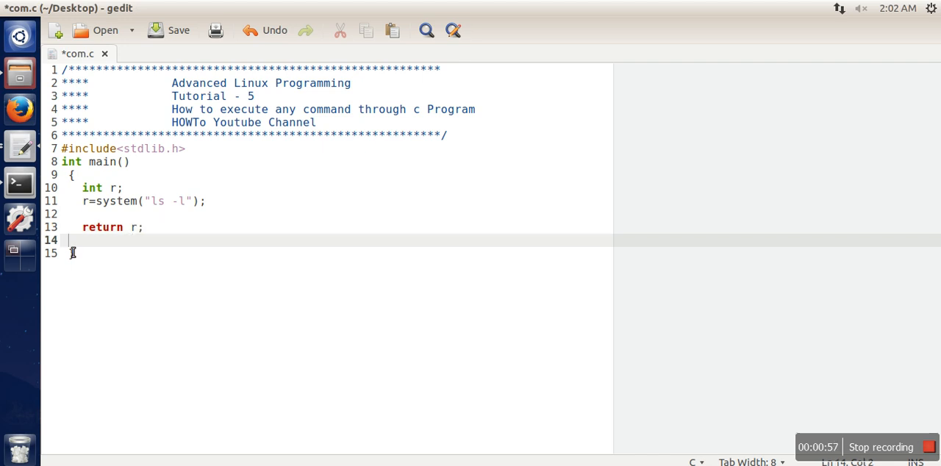
{"action": "left_click", "coordinate": [169, 29]}
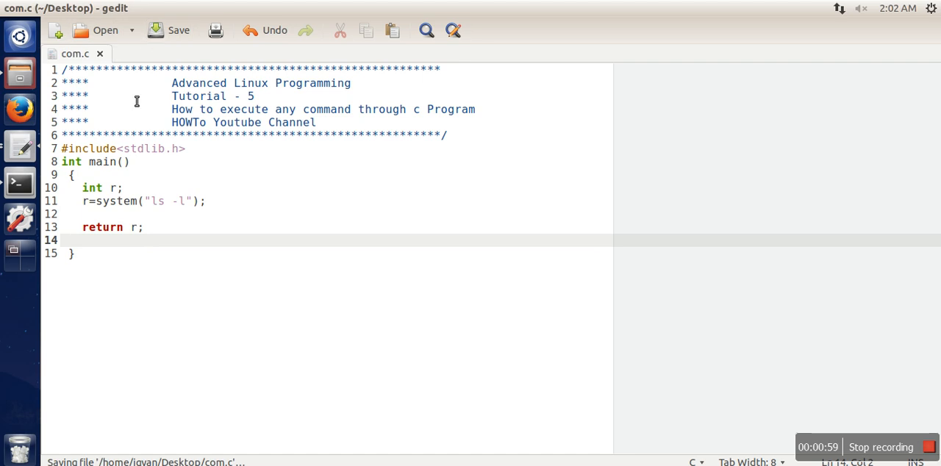
- Compile com.c with gcc in Terminal and run ./a.out to show the ls -l listing
{"action": "left_click", "coordinate": [21, 182]}
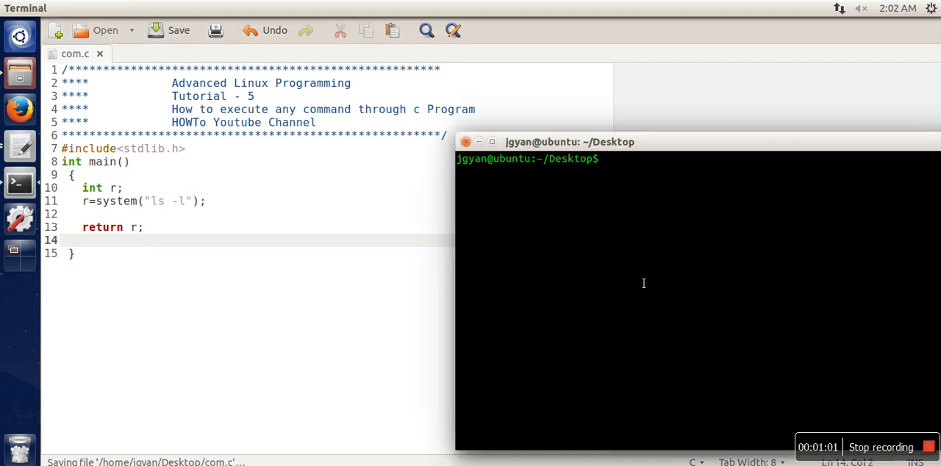
{"action": "type", "text": "gcc com.c"}
{"action": "type", "text": "./a.out"}
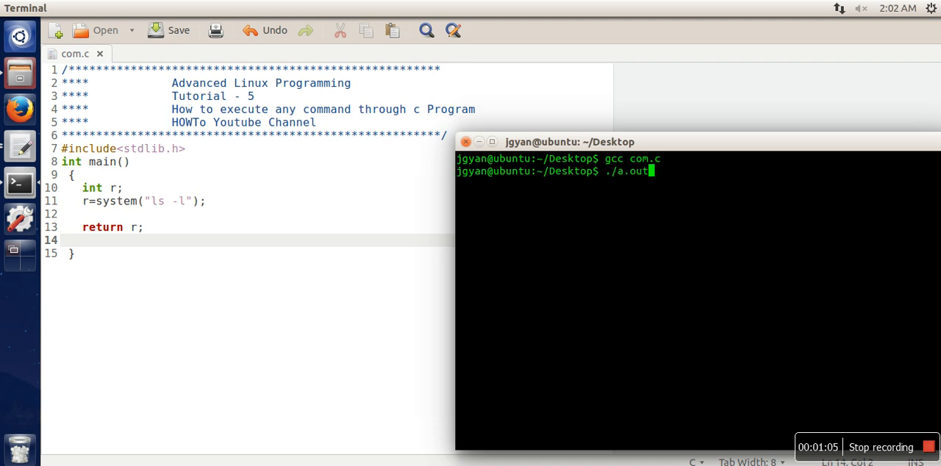
{"action": "key", "text": "Return"}
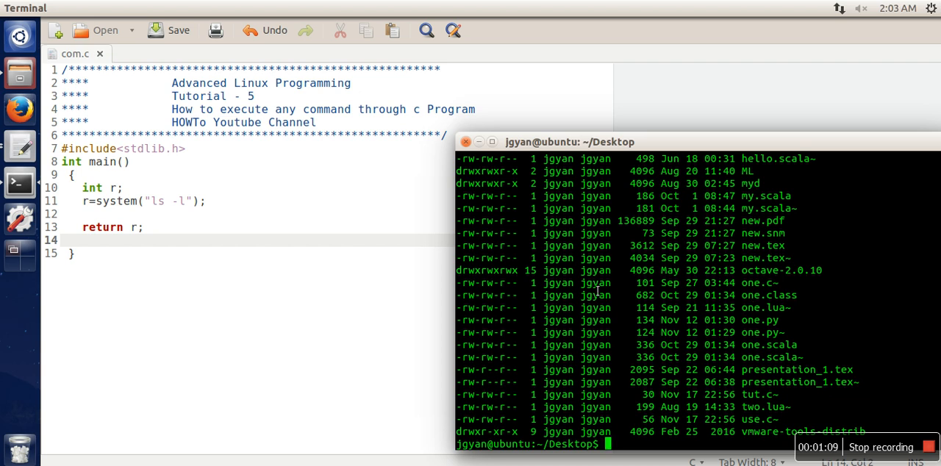
{"action": "mouse_move", "coordinate": [650, 142]}
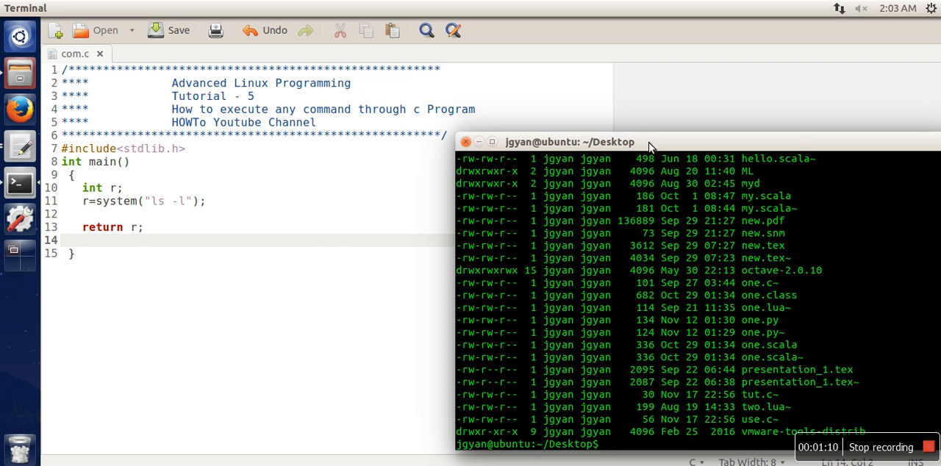
{"action": "left_click_drag", "start_coordinate": [647, 142], "coordinate": [474, 140]}
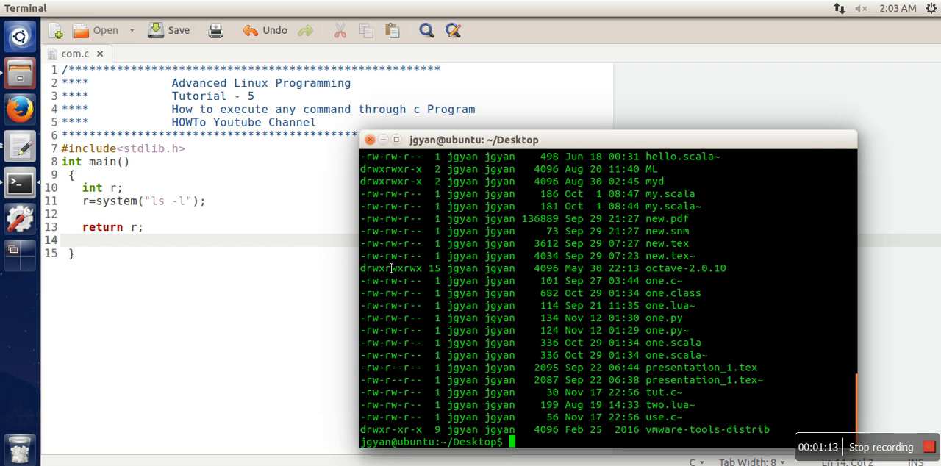